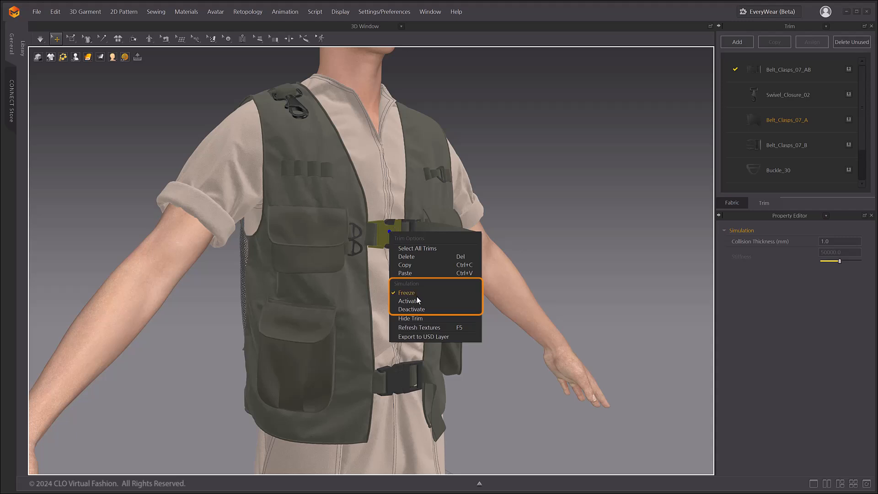
mouse_move(475, 296)
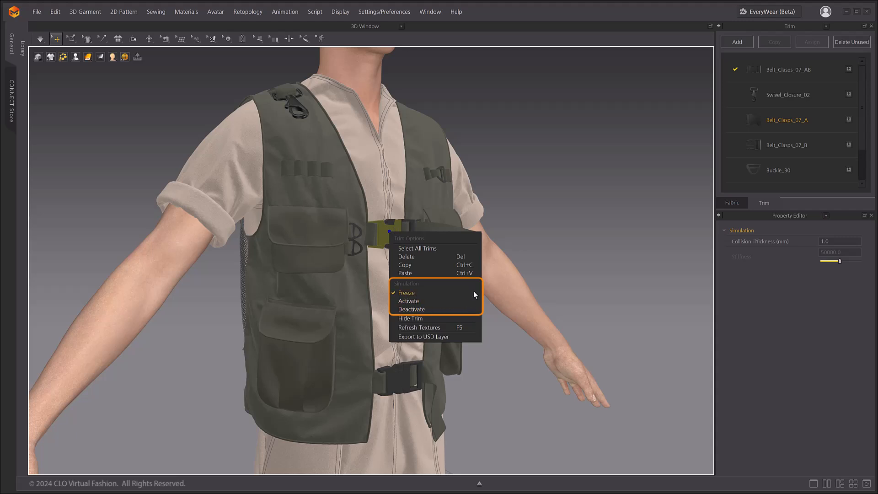
mouse_move(477, 287)
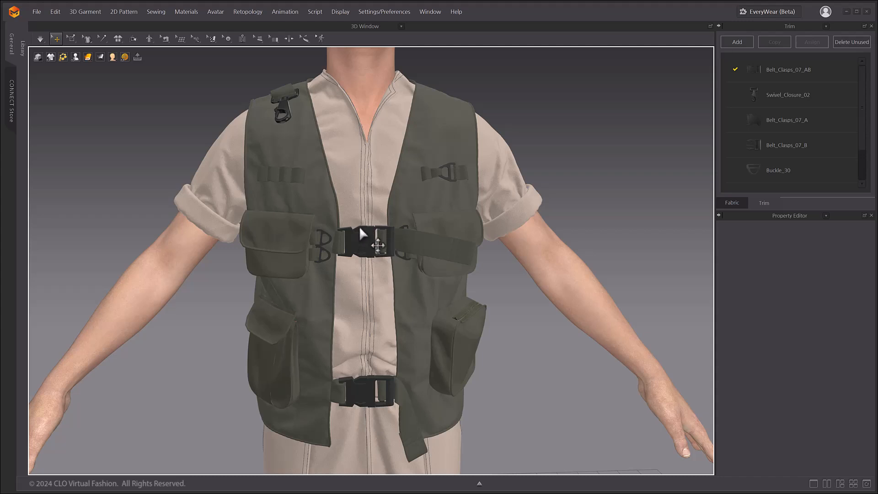
Step: Switch the chest-strap buckle trim from Freeze to Activate via its right-click Simulation menu
left_click(364, 241)
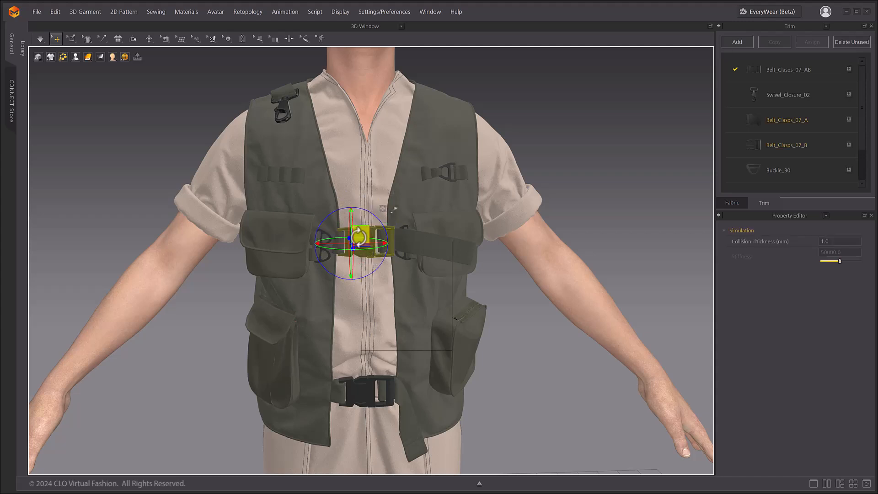
right_click(364, 240)
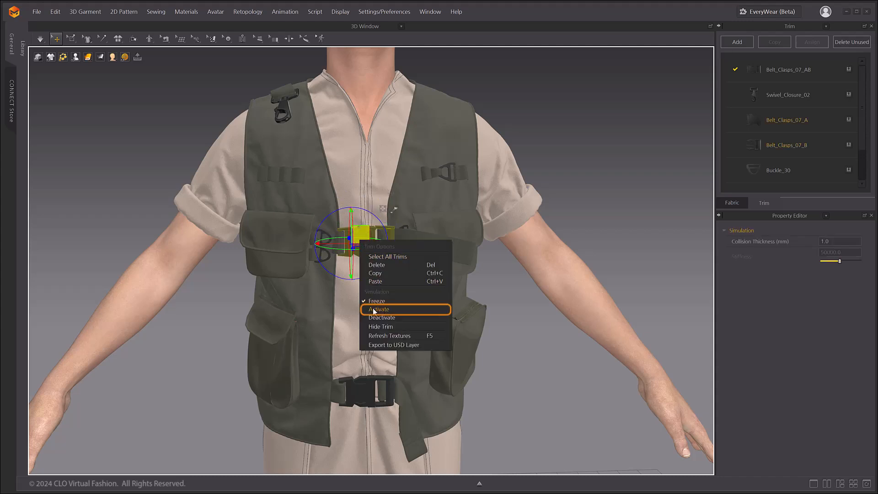
left_click(380, 309)
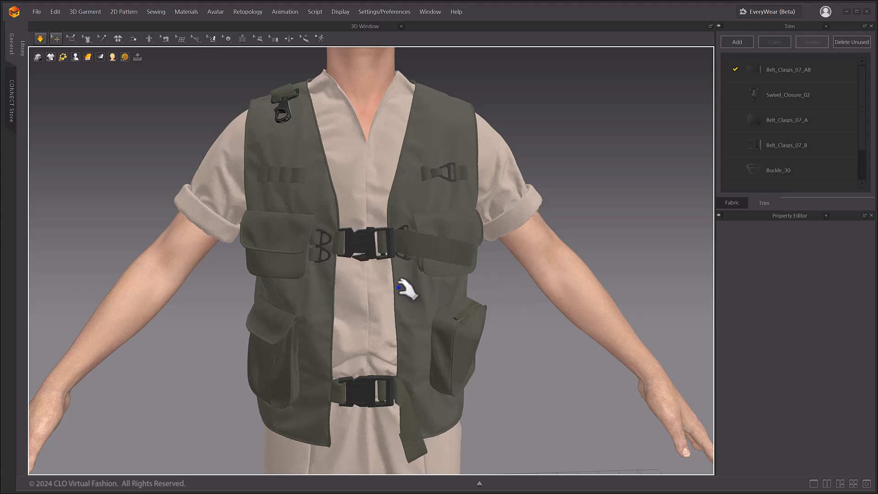
Step: Switch the D-ring beside the chest buckle to Activate for simulation
left_click(364, 246)
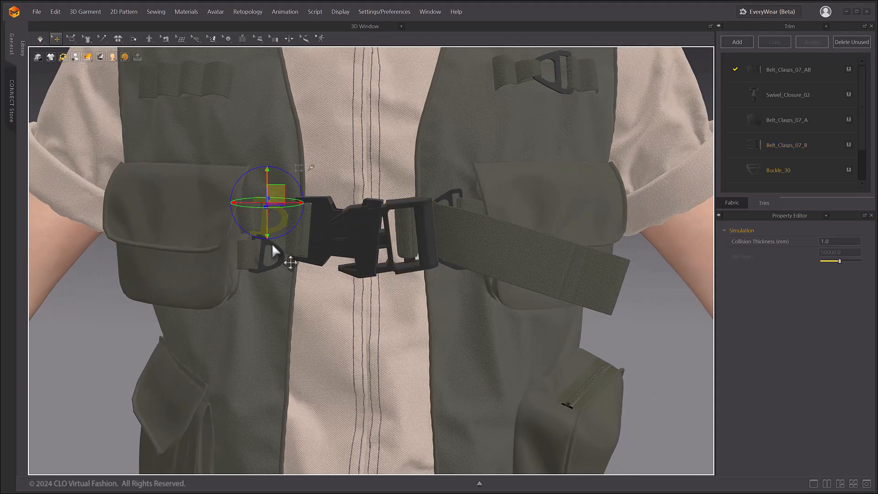
right_click(280, 246)
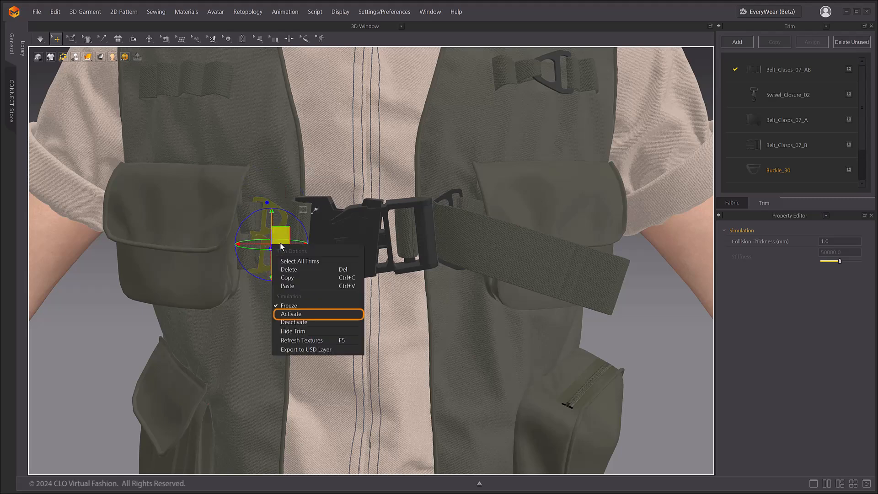
left_click(291, 314)
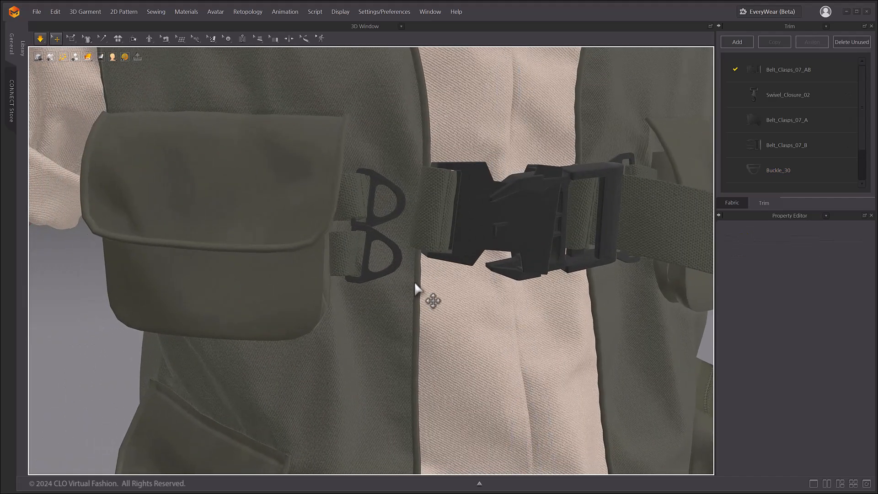
Step: Select the lower D-ring and then the fabric loops holding the D-rings
left_click(383, 193)
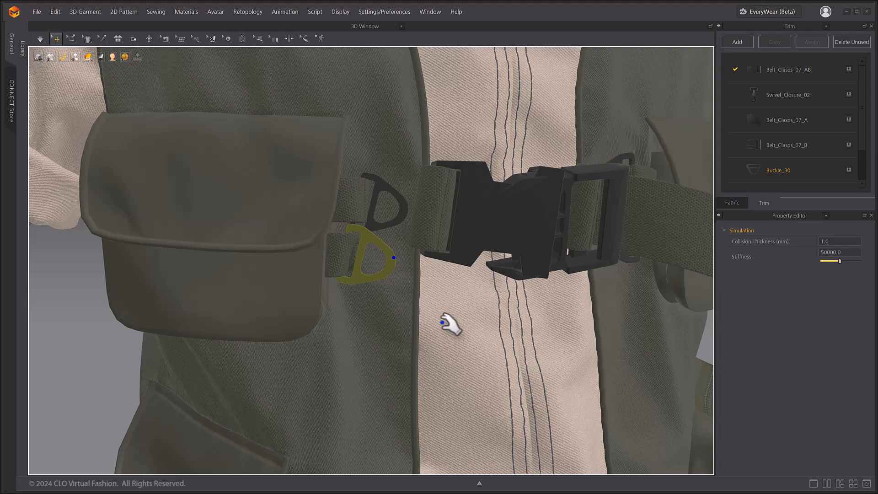
mouse_move(372, 227)
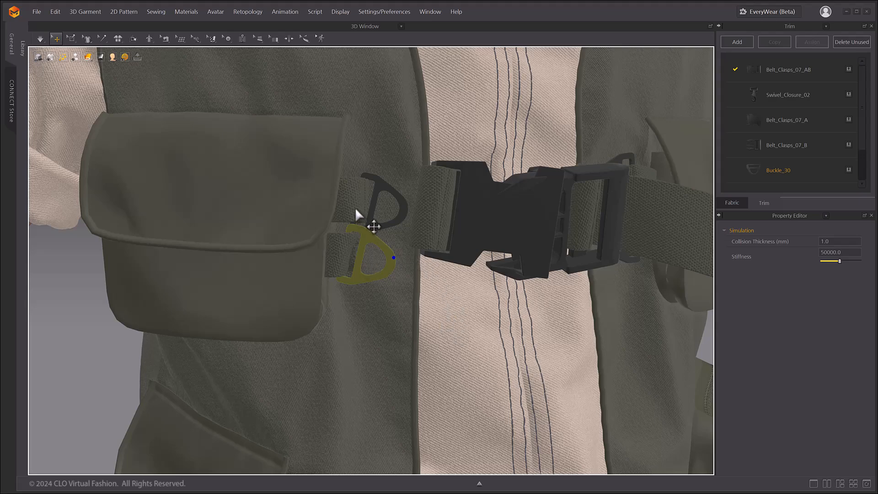
left_click(378, 227)
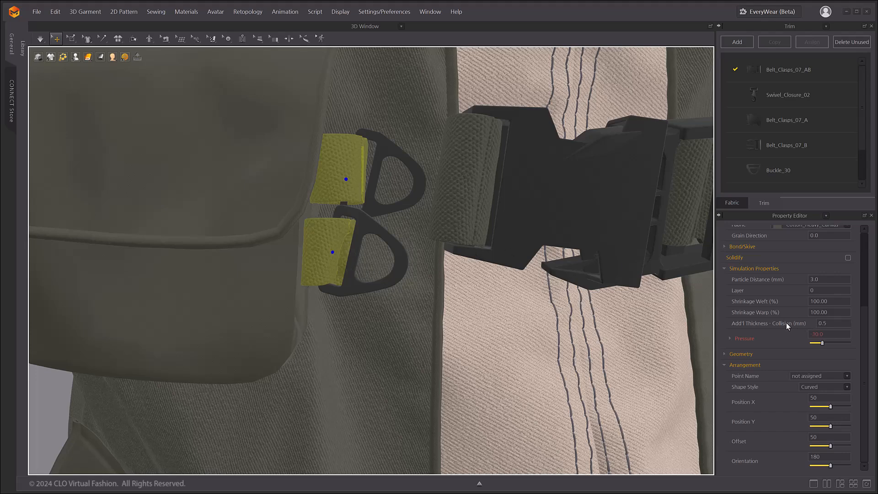
Step: Give the D-ring fabric loops an additional collision thickness of 0.5 mm
scroll("up", 3)
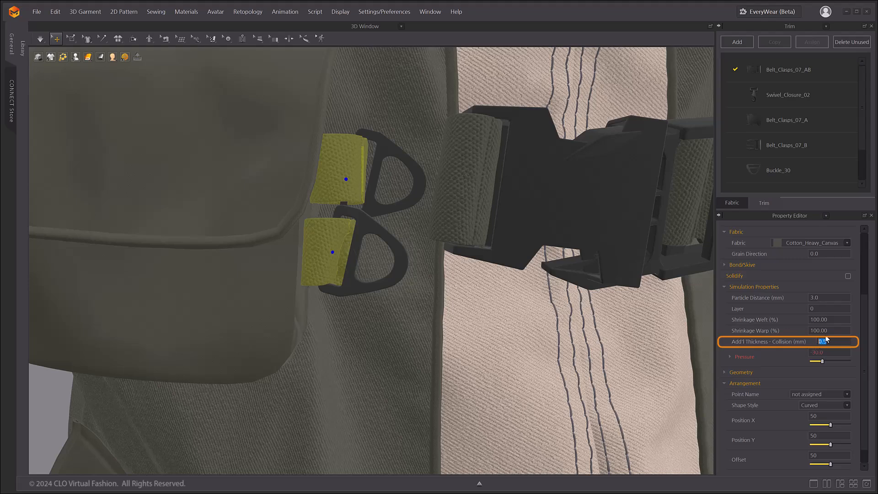
type("0.5")
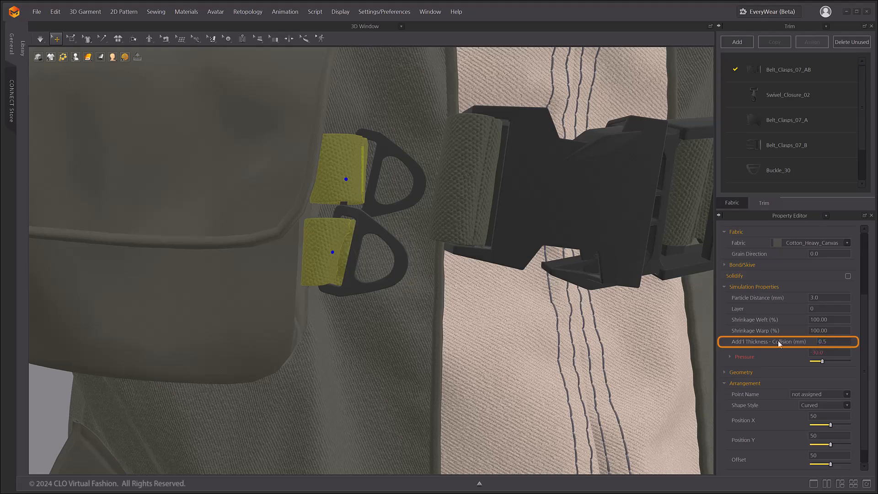
mouse_move(386, 345)
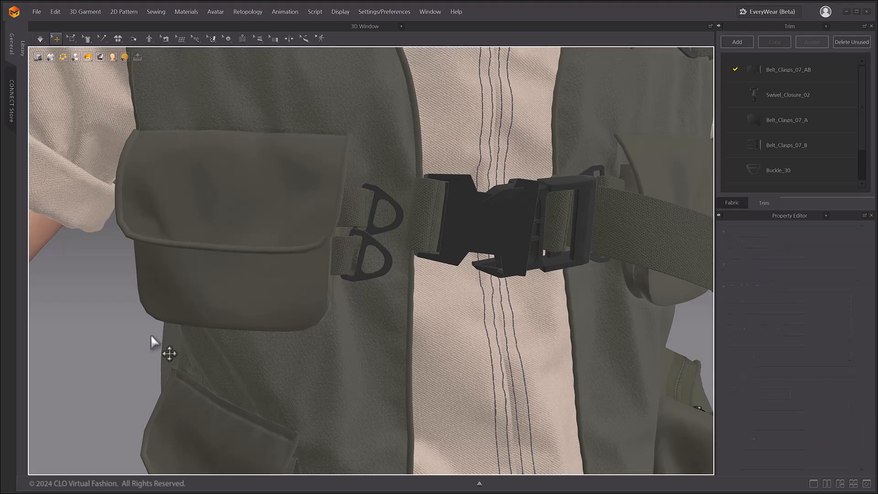
mouse_move(678, 187)
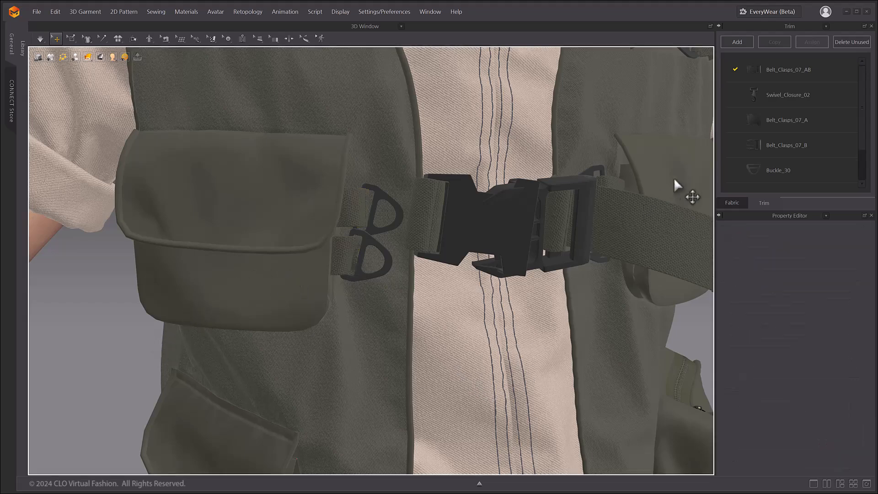
Step: Set the Buckle_30 D-ring trims' weight to 3.00 g
left_click(784, 170)
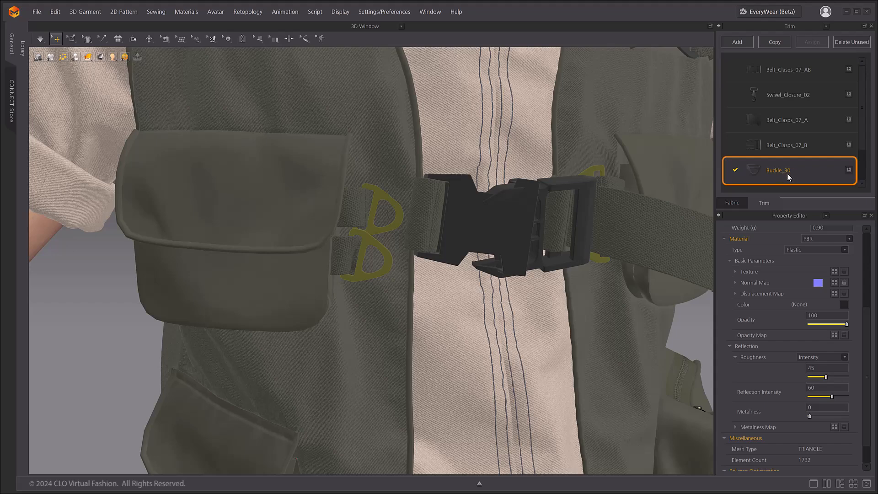
scroll("up", 3)
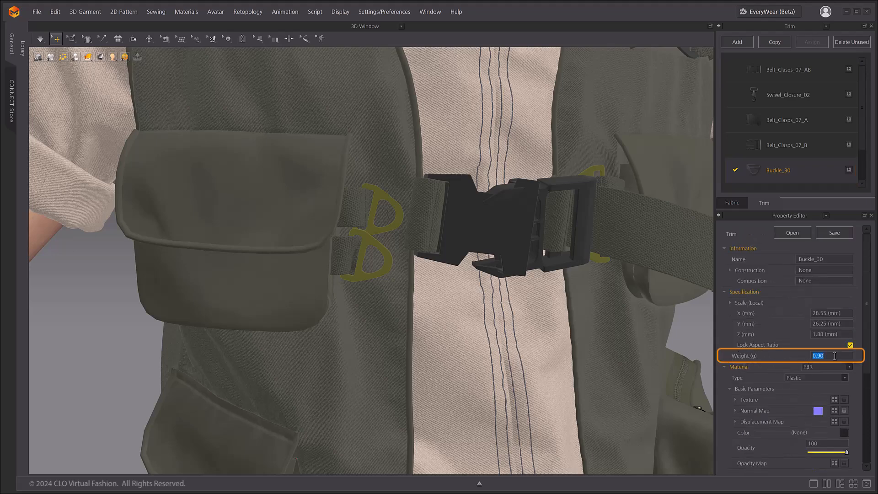
type("3.00")
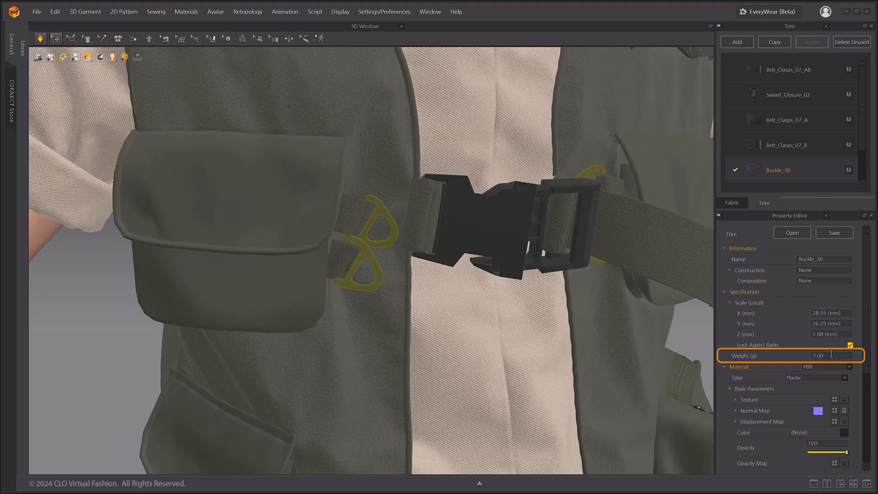
Step: Set the chest buckle clasp weight to 20.00 g and its other half Belt_Clasps_07_A to 10.00 g
left_click(787, 119)
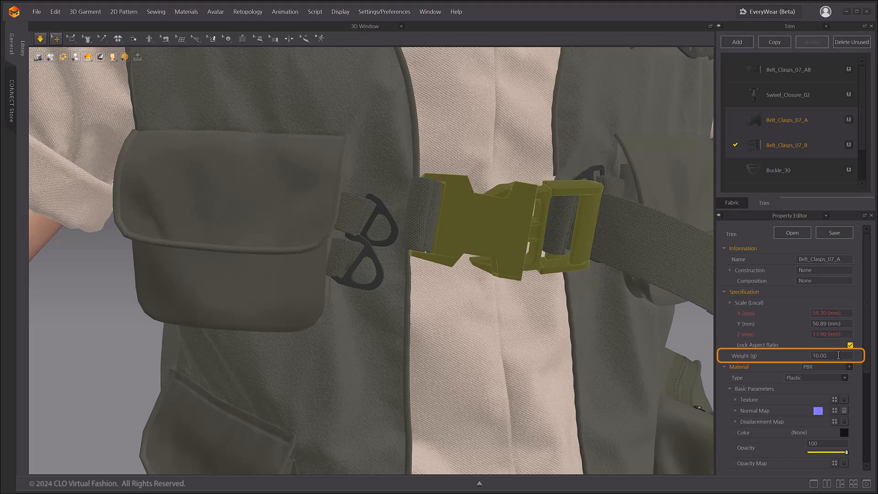
type("20.00")
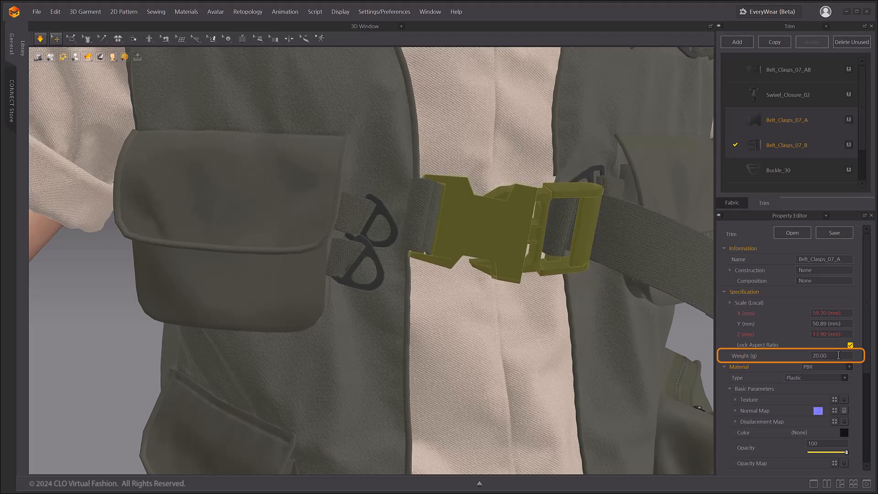
triple_click(819, 355)
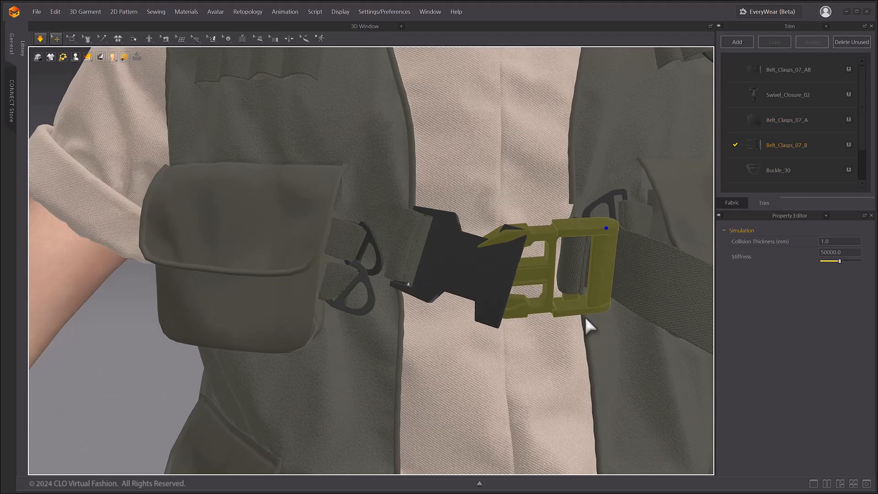
left_click(786, 119)
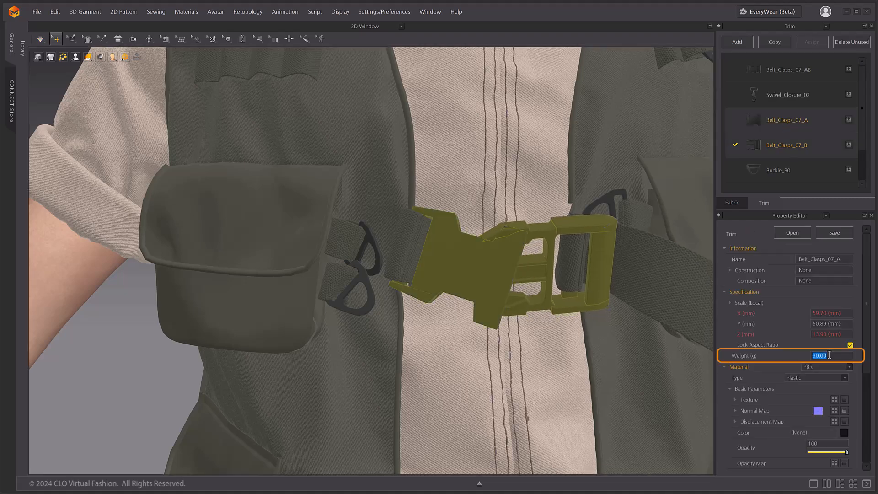
type("10.00")
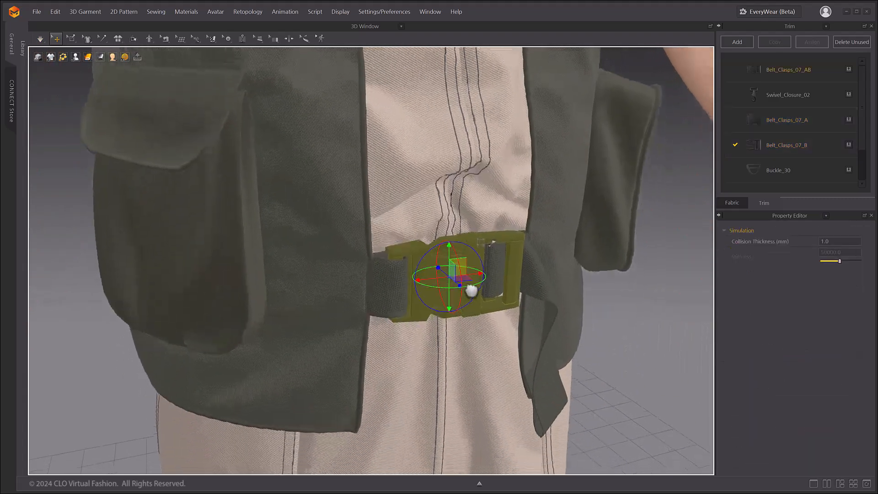
Step: Switch the waist-belt buckle to Activate, then select the D-ring on the left strap
right_click(459, 263)
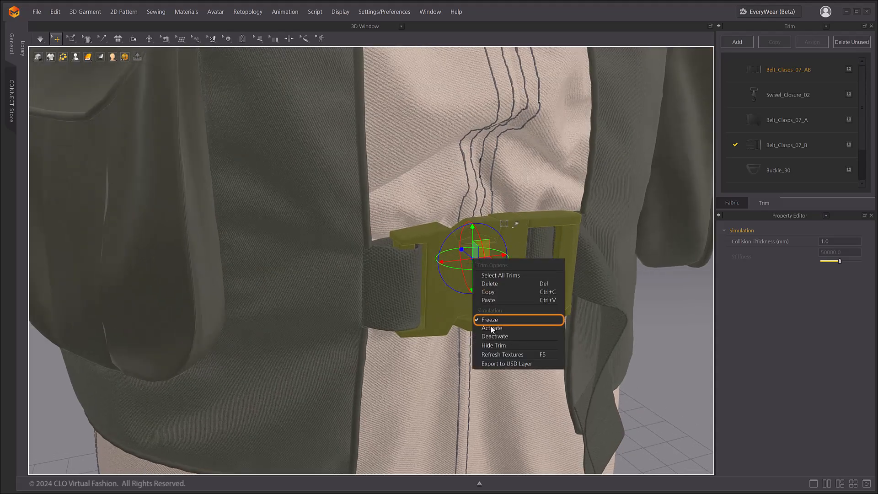
mouse_move(506, 328)
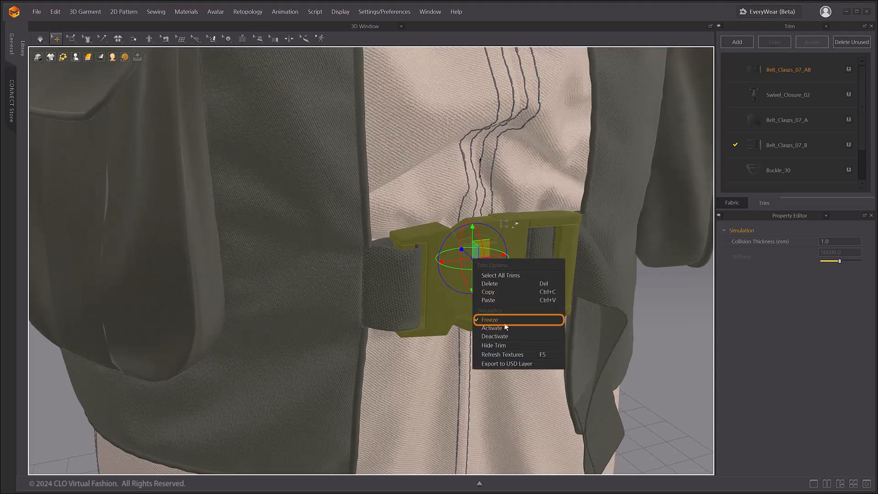
left_click(490, 320)
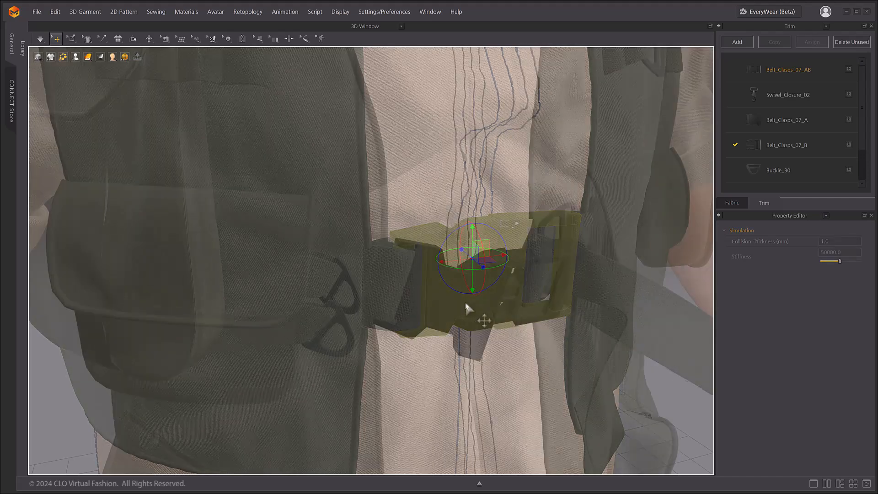
right_click(567, 264)
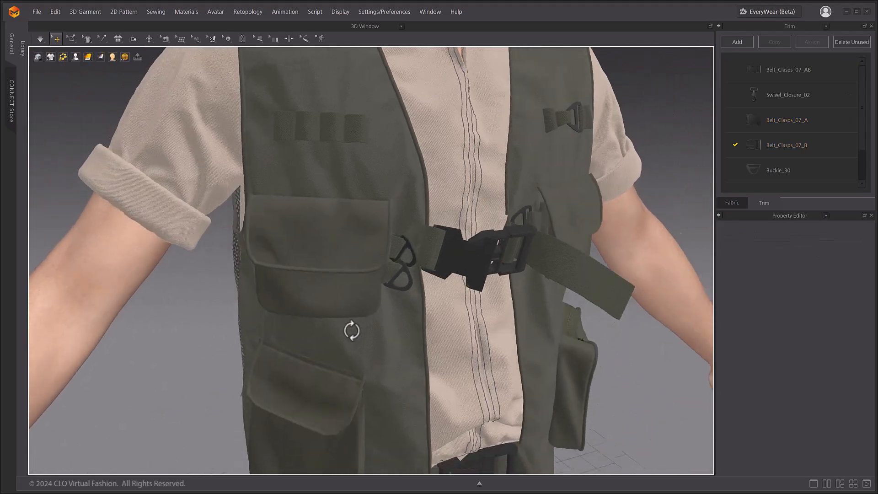
scroll("up", 3)
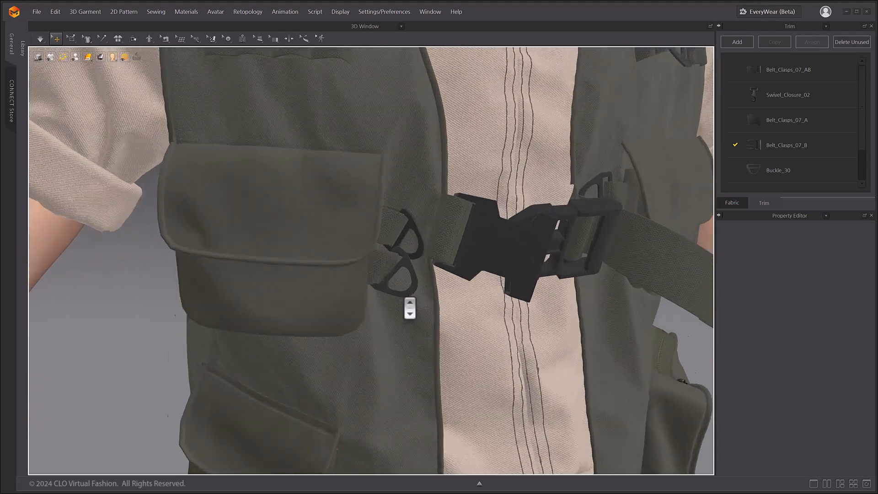
left_click(406, 263)
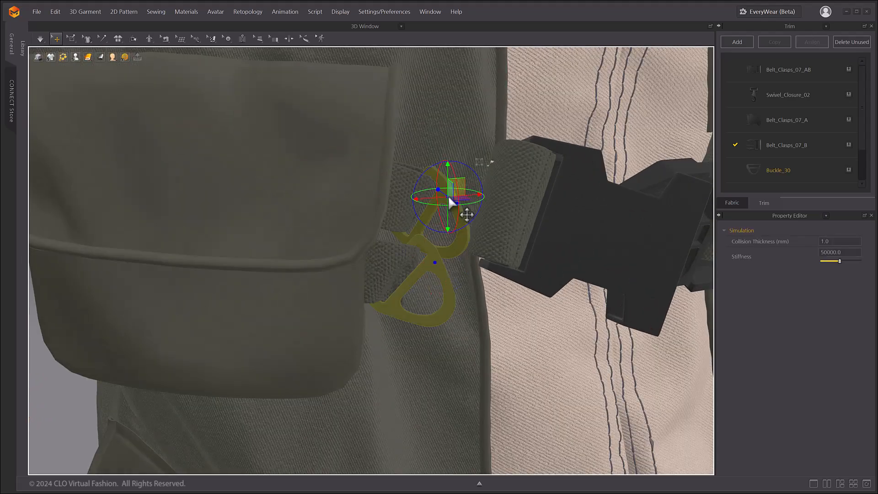
Step: Deactivate the left-strap D-ring, then set it back to Freeze
right_click(449, 199)
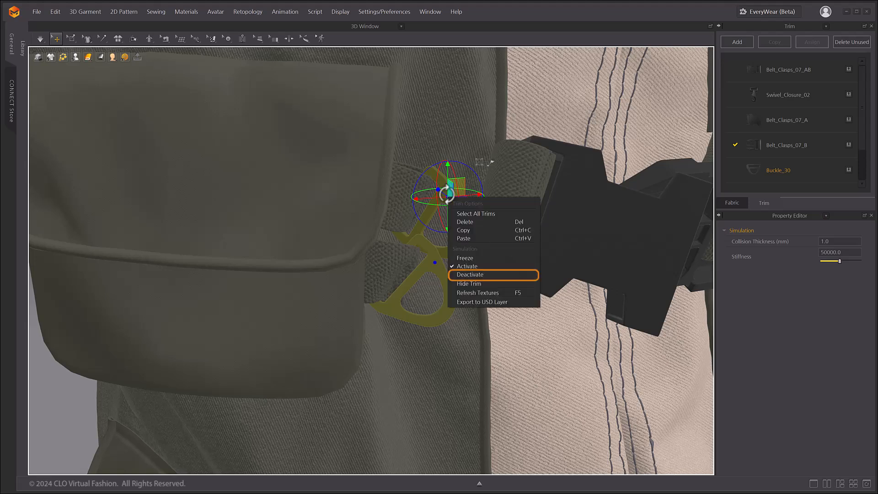
mouse_move(473, 279)
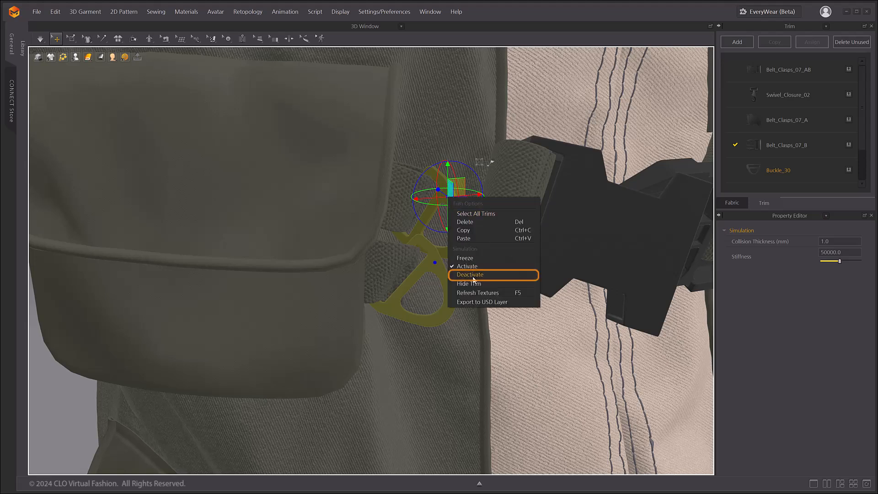
left_click(469, 274)
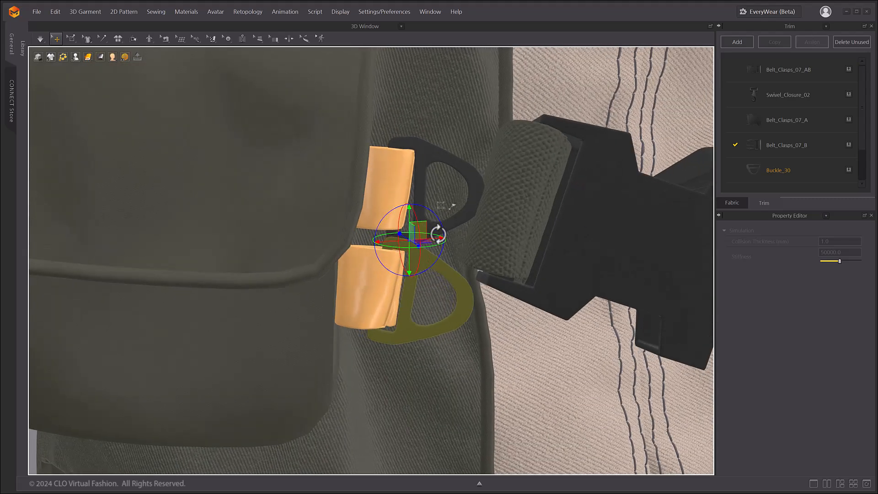
right_click(456, 219)
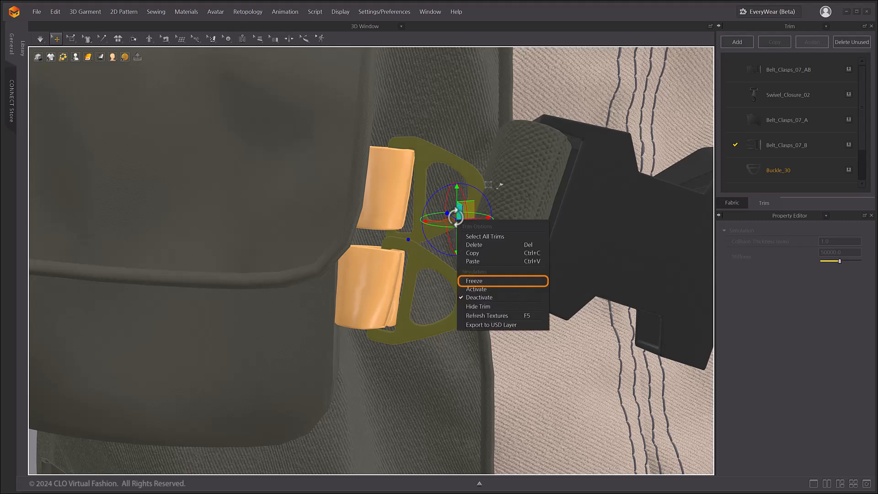
left_click(474, 281)
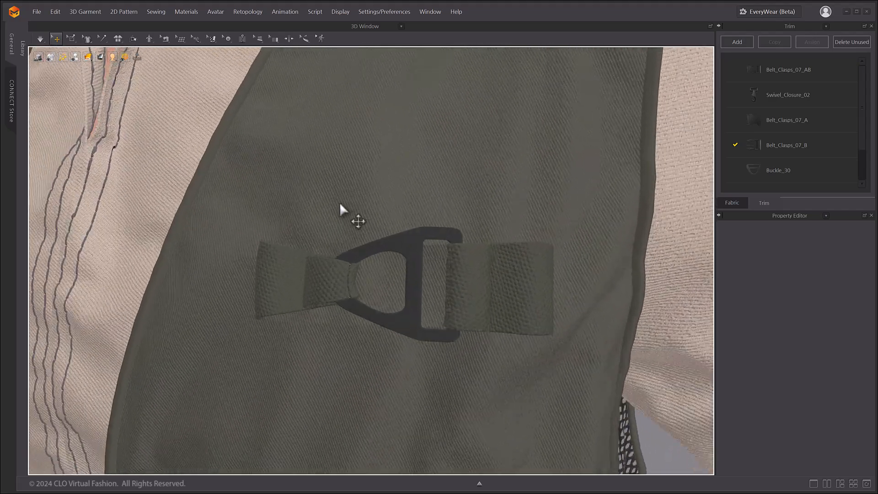
Step: Switch the side-panel strap D-ring from Freeze to Activate
left_click(404, 275)
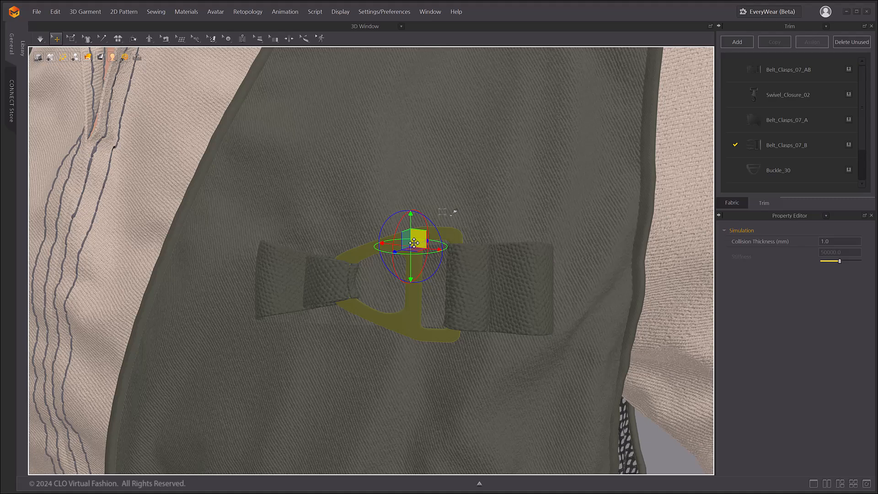
right_click(412, 243)
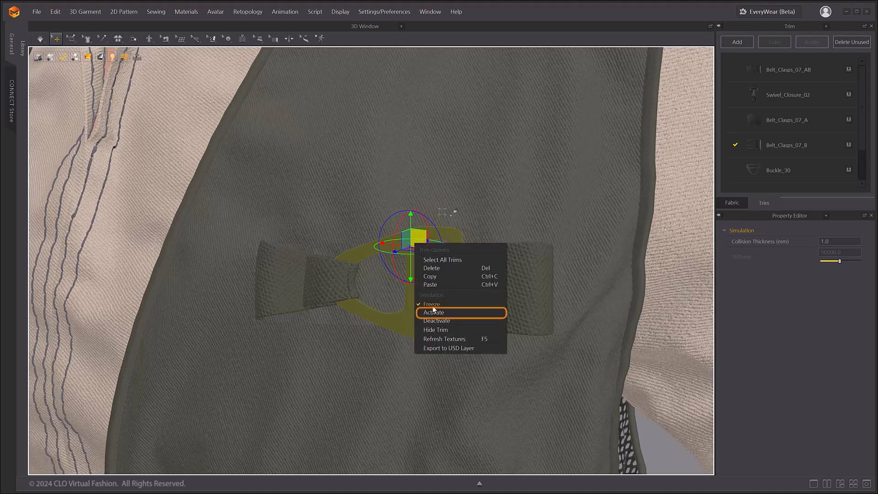
mouse_move(442, 312)
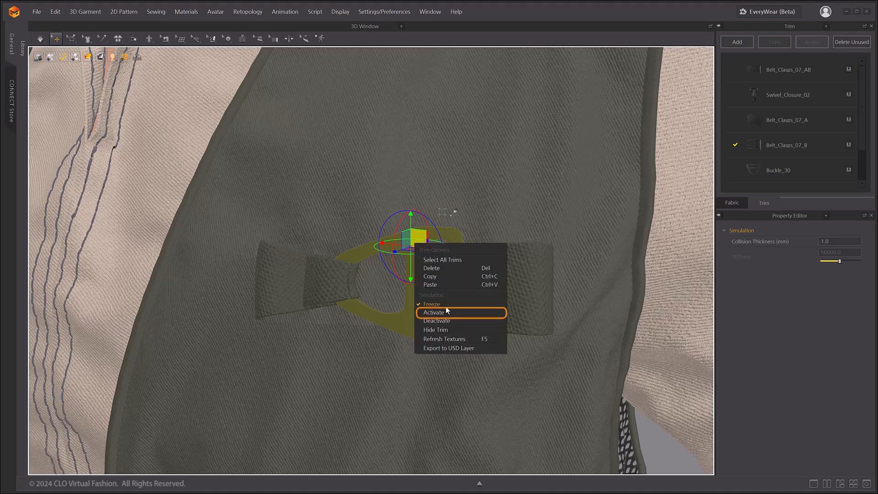
mouse_move(441, 311)
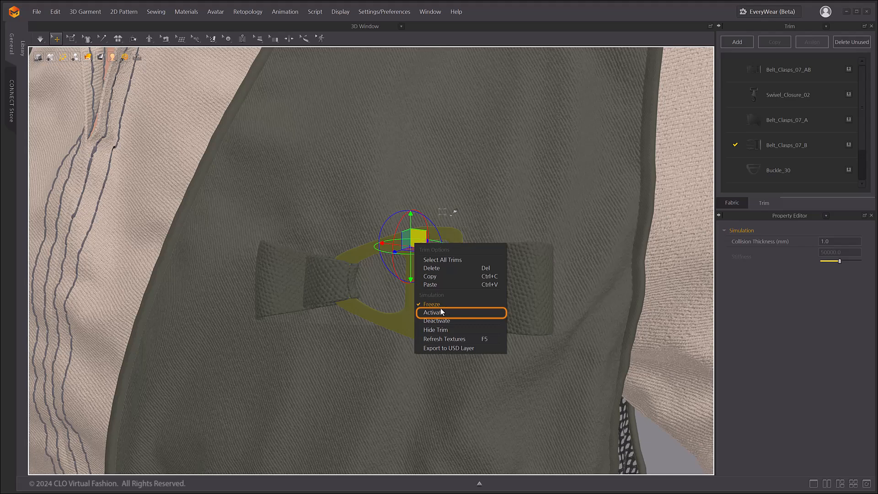
left_click(432, 312)
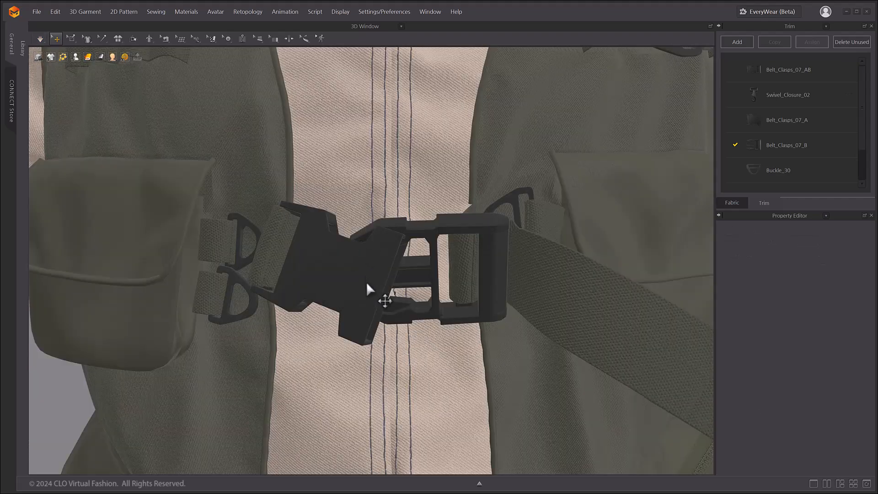
Step: Activate both chest-buckle clasp halves together for simulation
right_click(367, 282)
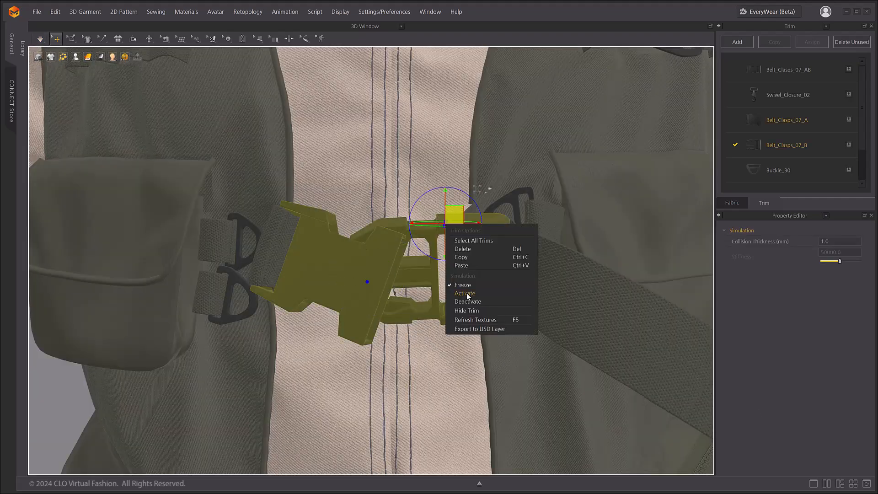
left_click(465, 293)
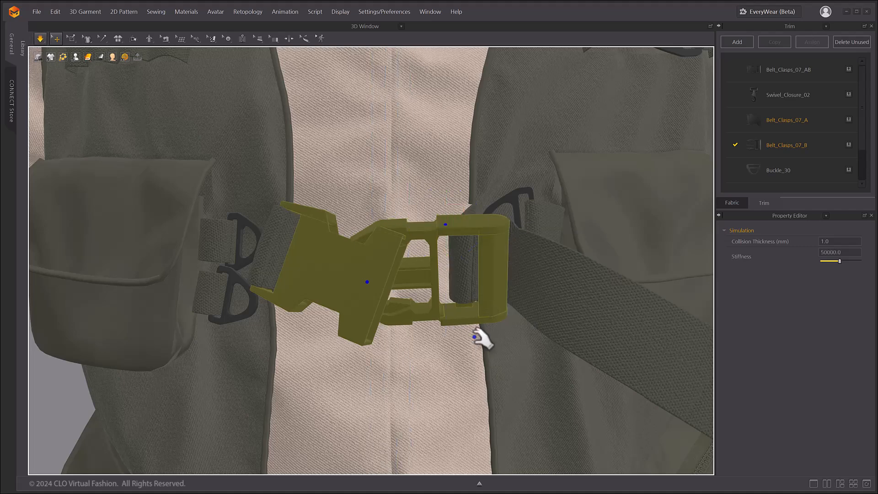